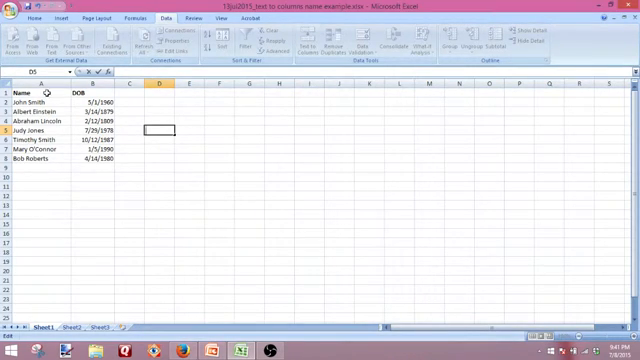
- Insert a blank column at column B, shifting the DOB dates to column C
click(20, 85)
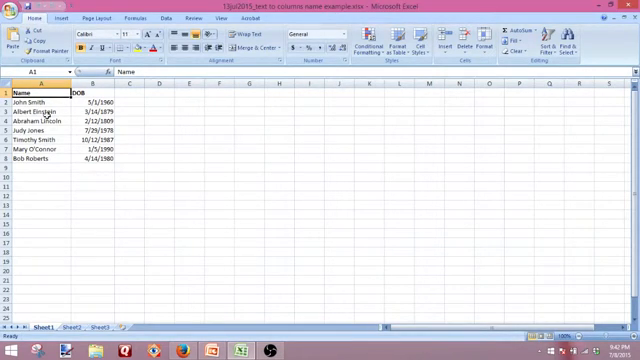
click(38, 102)
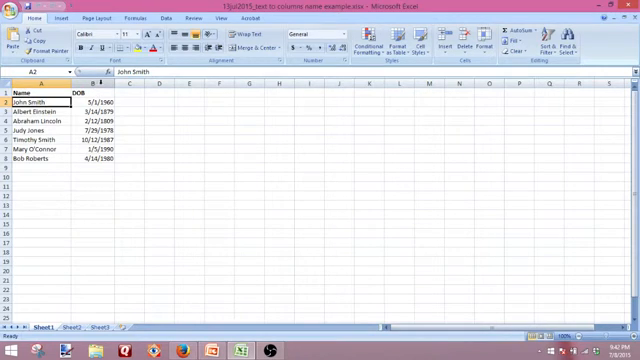
click(90, 84)
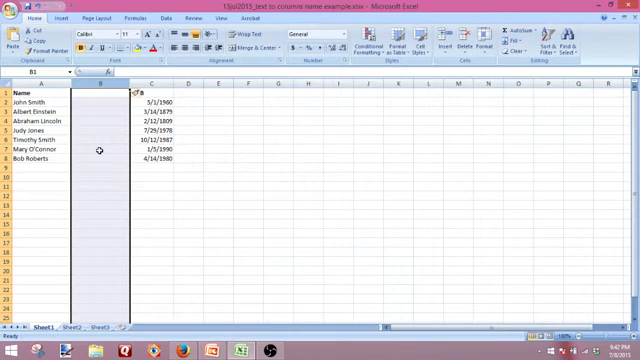
click(97, 157)
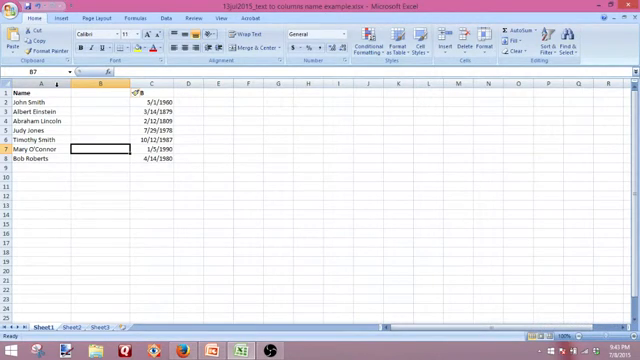
- Select the Name column and launch Text to Columns from the Data tab
click(40, 86)
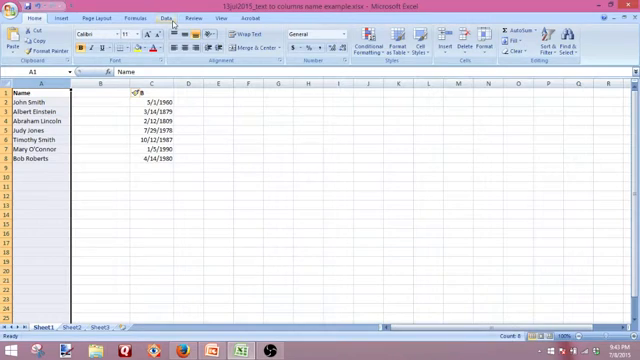
click(158, 17)
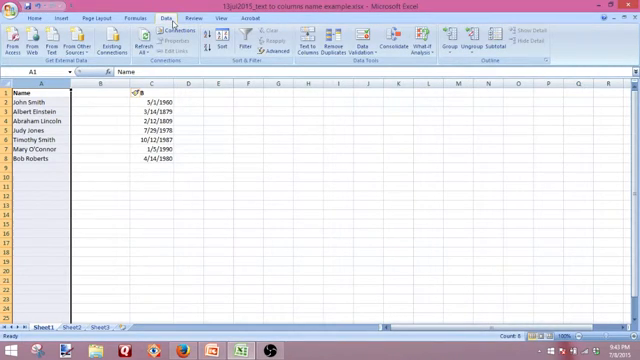
mouse_move(325, 38)
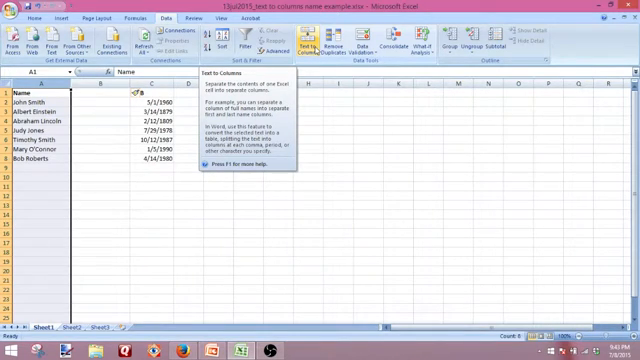
click(322, 46)
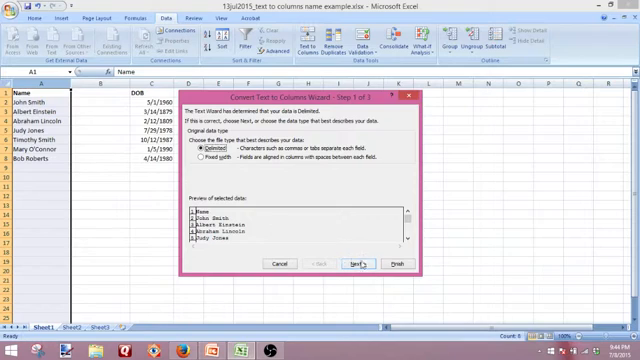
- Choose Delimited, switch the delimiter from Tab to Space, and advance to the format step
click(364, 262)
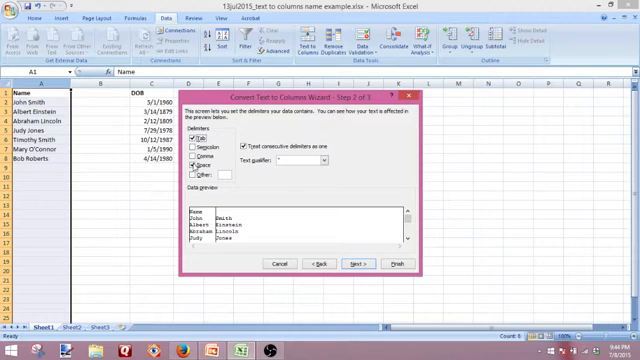
click(203, 147)
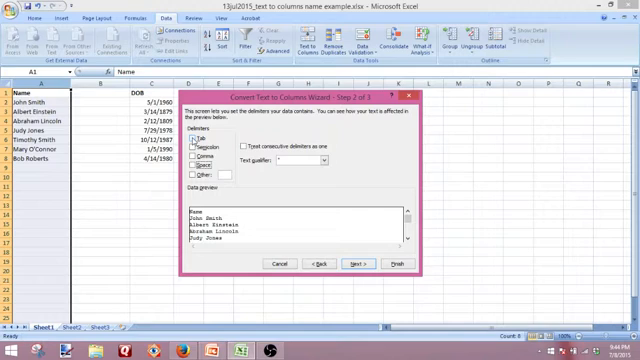
click(198, 130)
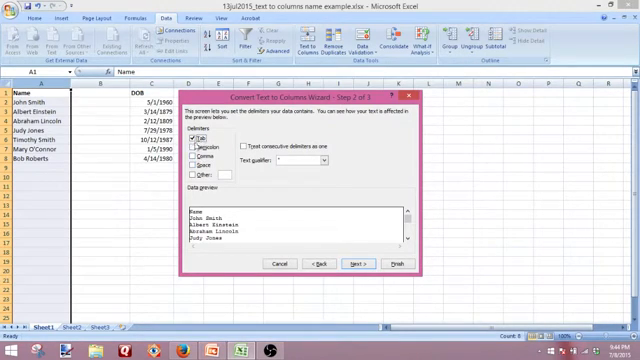
click(194, 138)
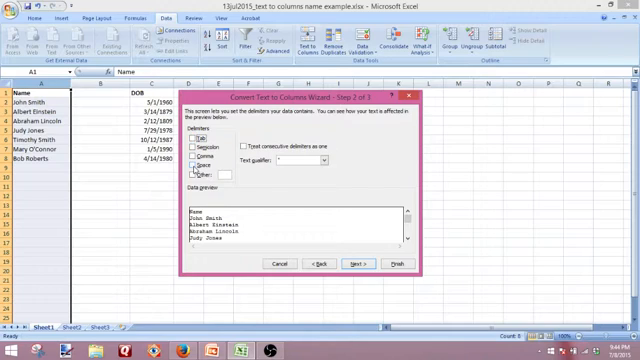
click(199, 166)
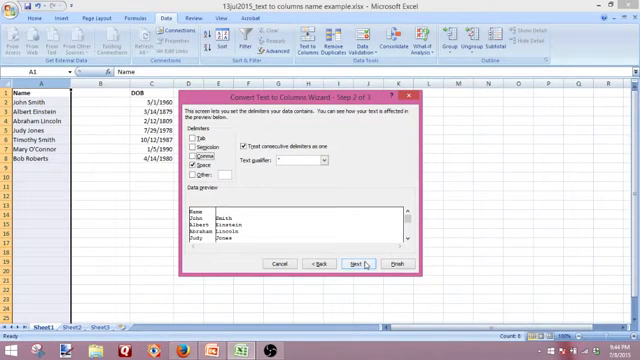
click(352, 262)
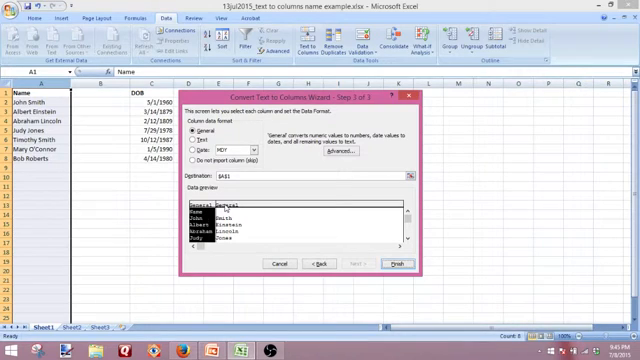
mouse_move(331, 231)
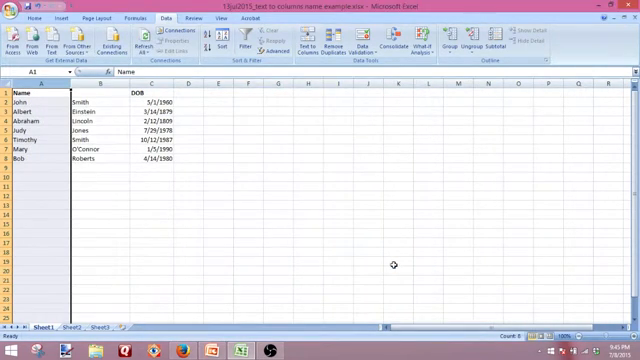
- Label cell A1 'First Name' and cell B1 'Last Name'
click(97, 158)
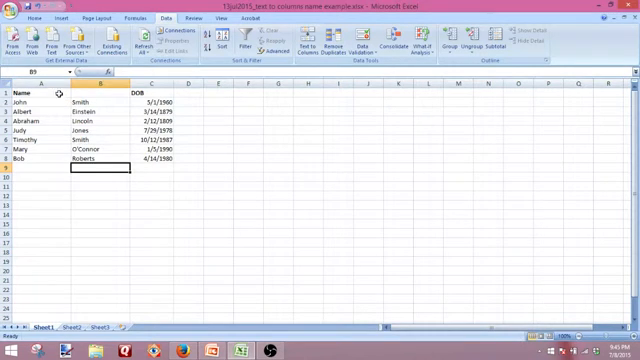
mouse_move(99, 186)
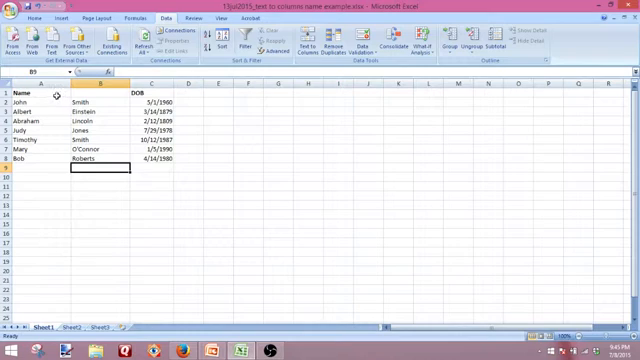
click(30, 92)
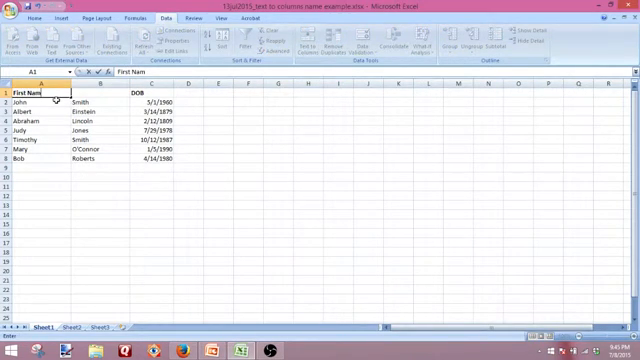
click(35, 102)
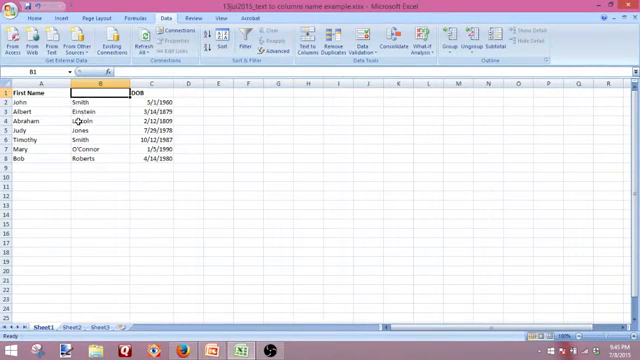
text(Last Name)
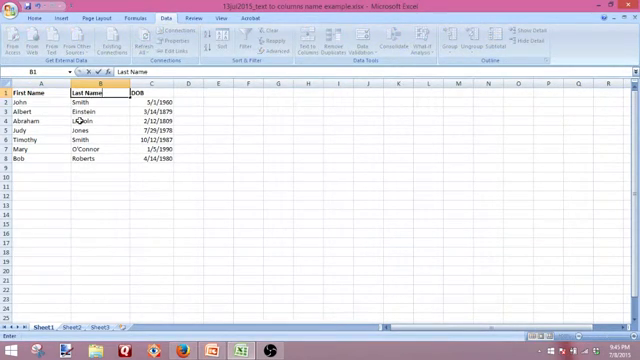
click(89, 101)
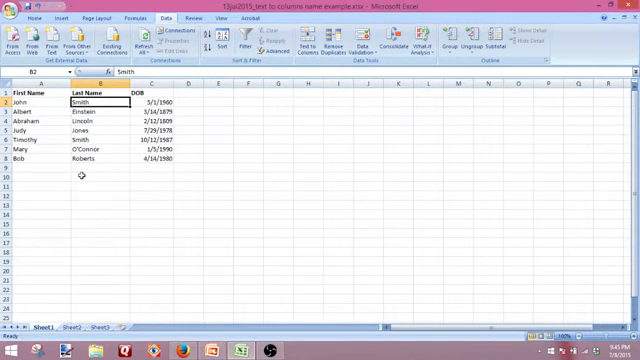
click(80, 184)
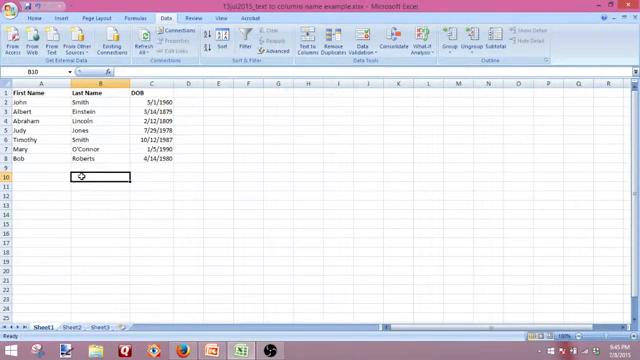